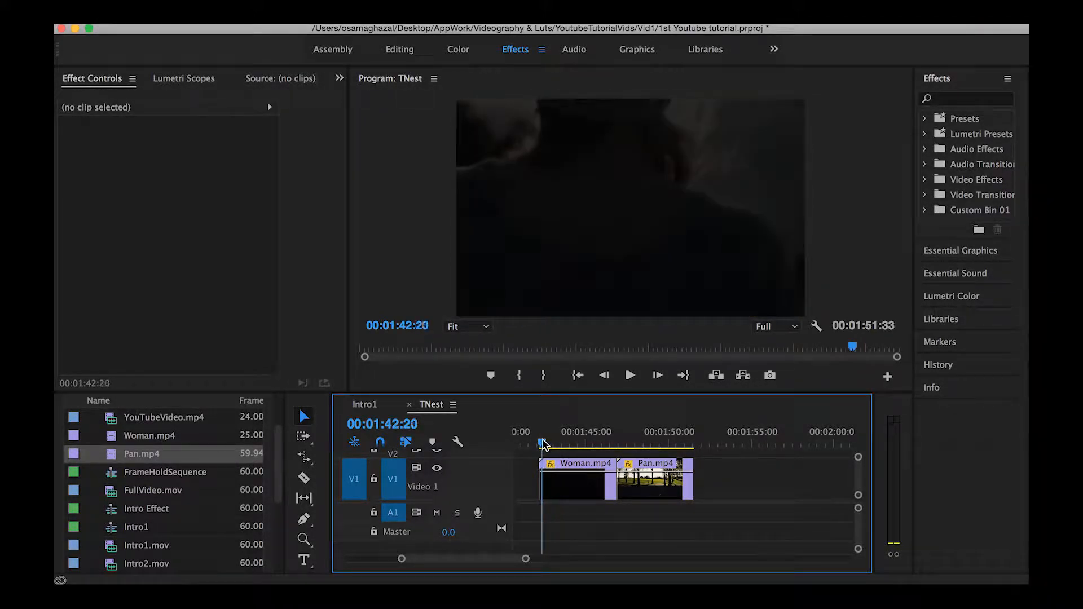
Step: Zoom the timeline, select Woman.mp4 and enable Time Remapping > Speed from its fx badge
{"action": "left_click", "coordinate": [553, 442]}
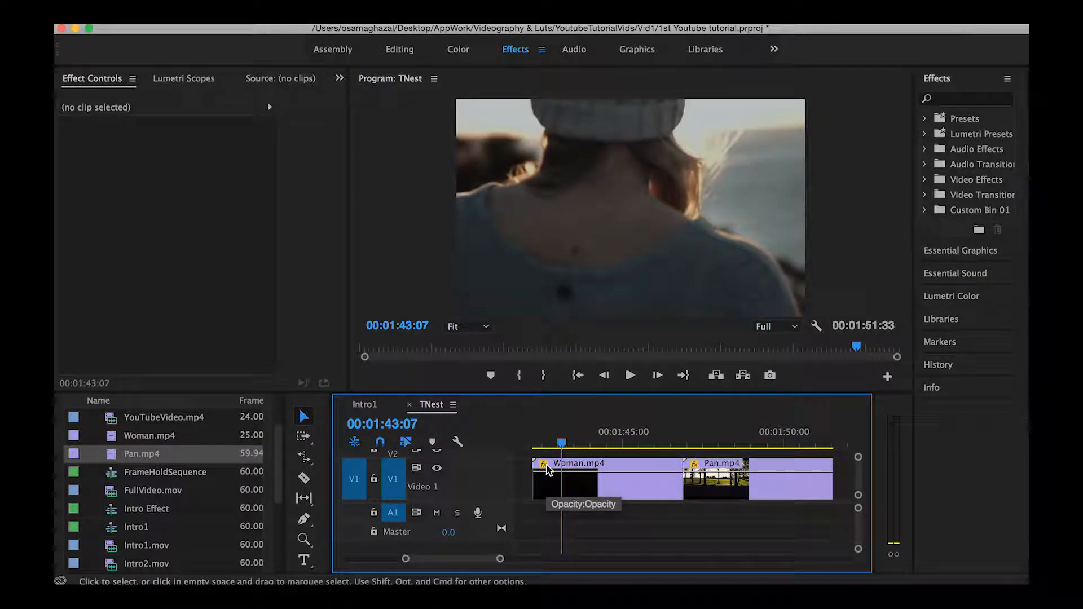
{"action": "left_click", "coordinate": [605, 476]}
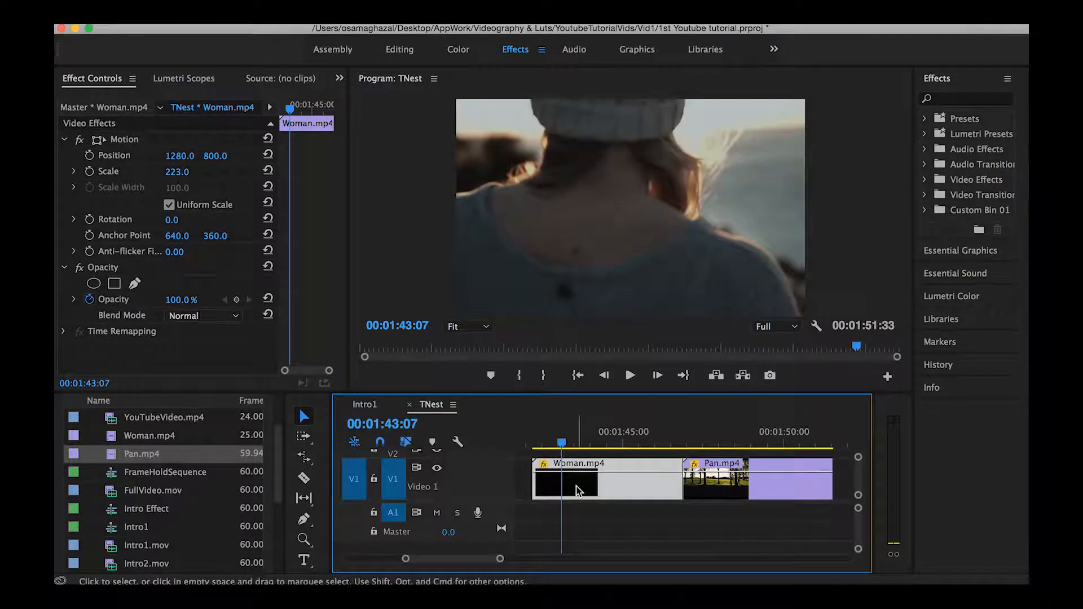
{"action": "right_click", "coordinate": [567, 484]}
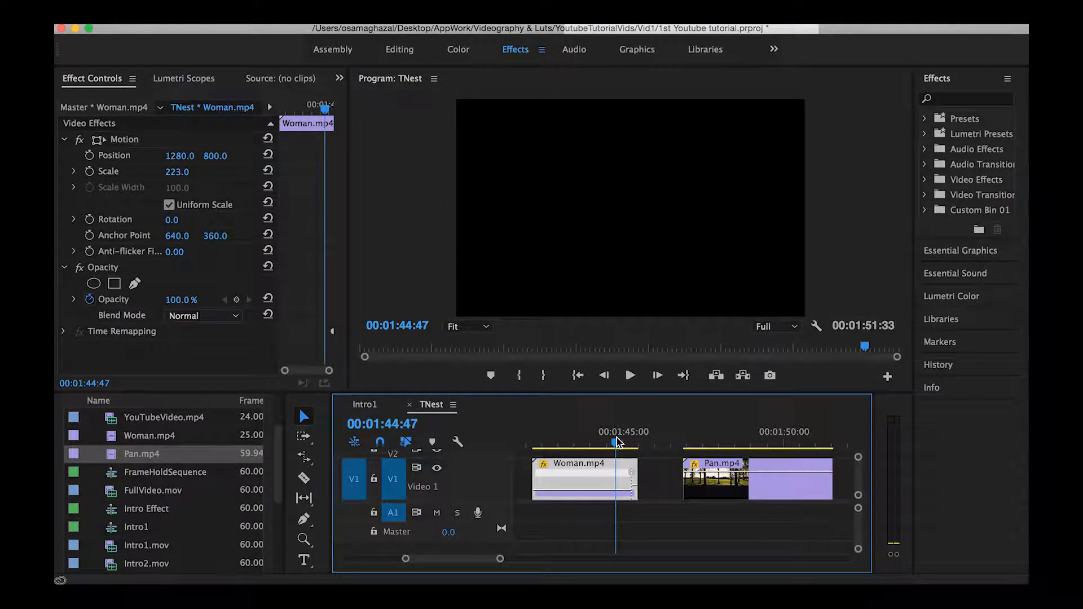
Step: Preview the ramp, snap Pan.mp4 against Woman.mp4 and enable its Time Remapping > Speed
{"action": "left_click", "coordinate": [630, 375]}
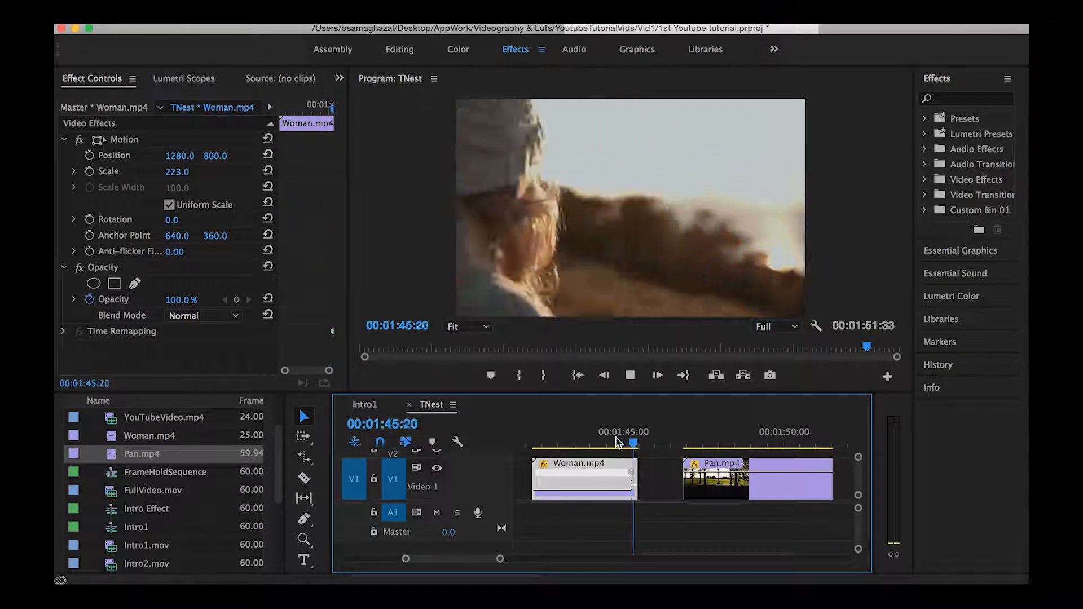
{"action": "left_click_drag", "start_coordinate": [756, 481], "coordinate": [709, 481]}
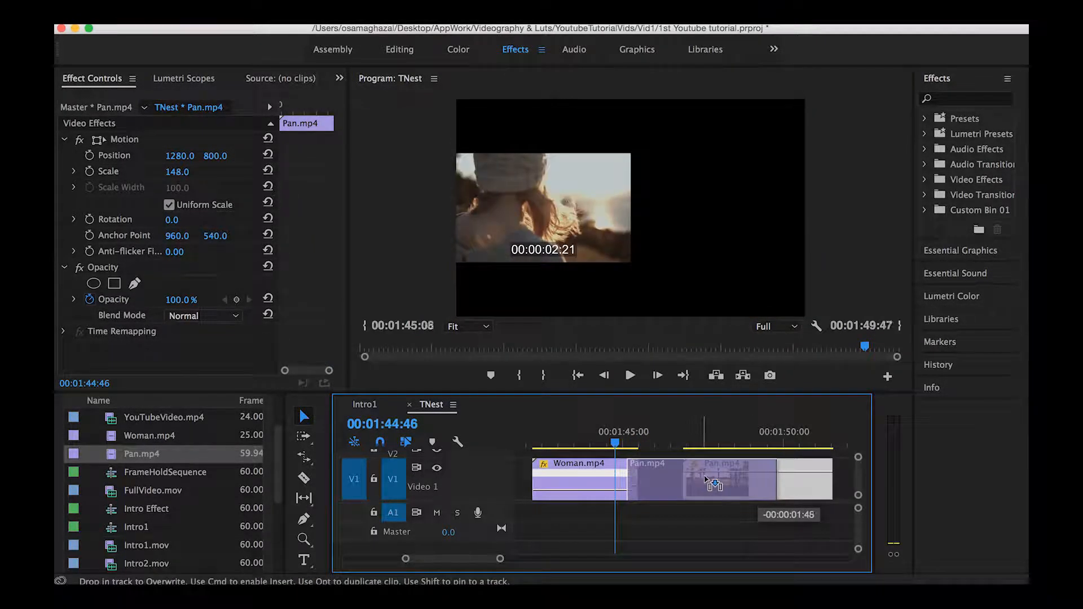
{"action": "right_click", "coordinate": [712, 482]}
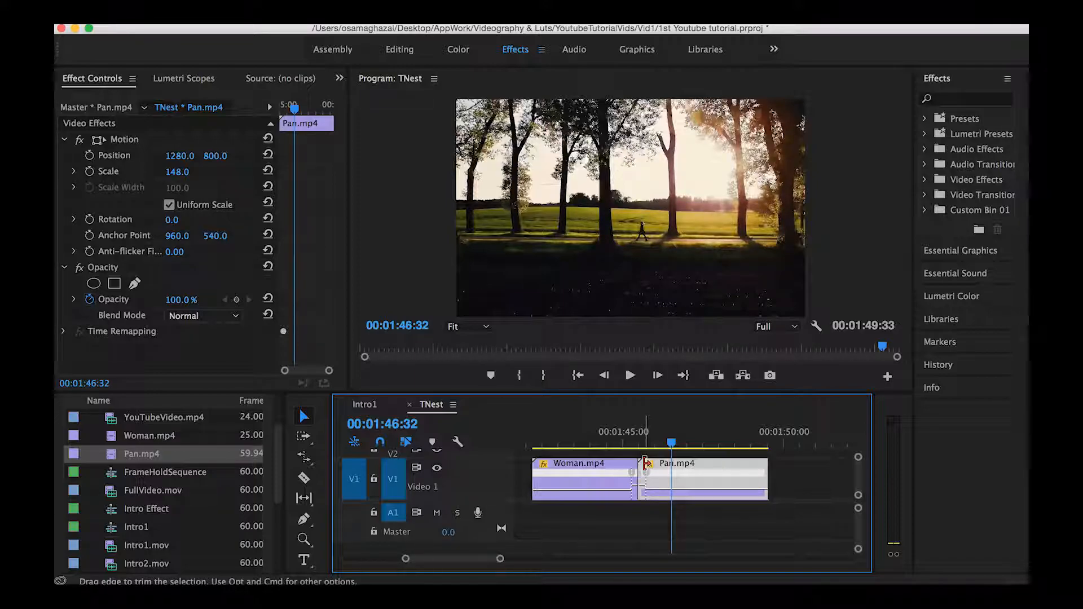
Step: Switch to Rate Stretch (R) and undo the time-remapping changes with Cmd+Z
{"action": "key", "text": "r"}
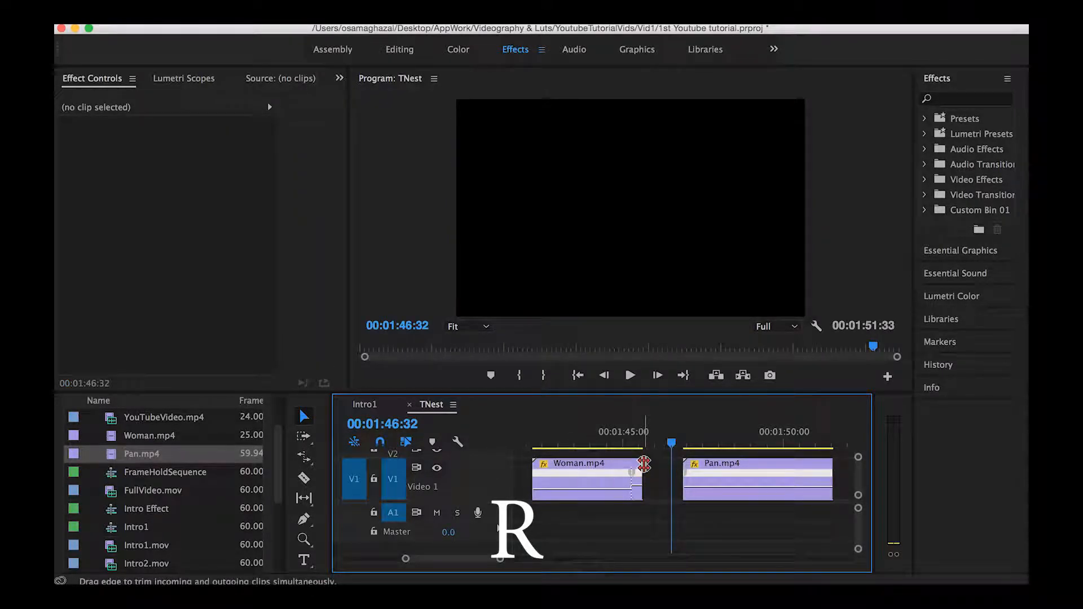
{"action": "key", "text": "cmd+z"}
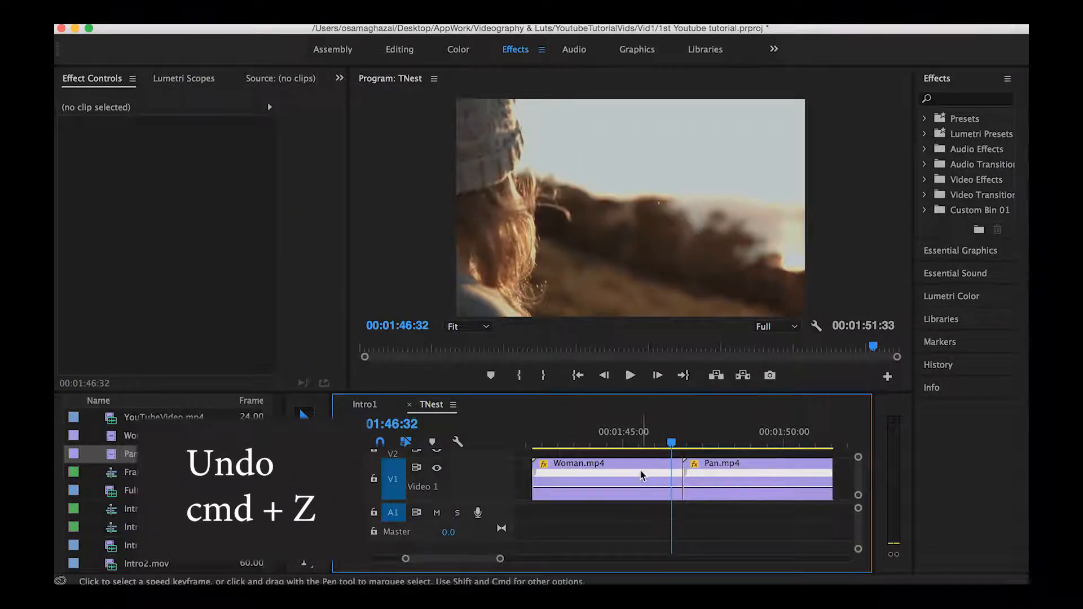
{"action": "left_click", "coordinate": [641, 432]}
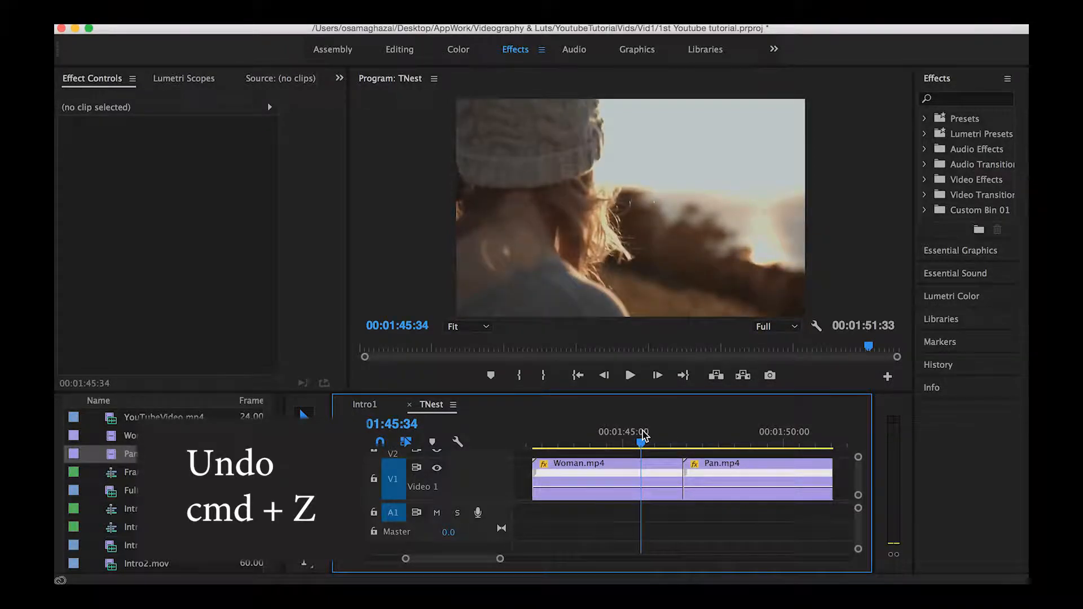
{"action": "key", "text": "cmd+z"}
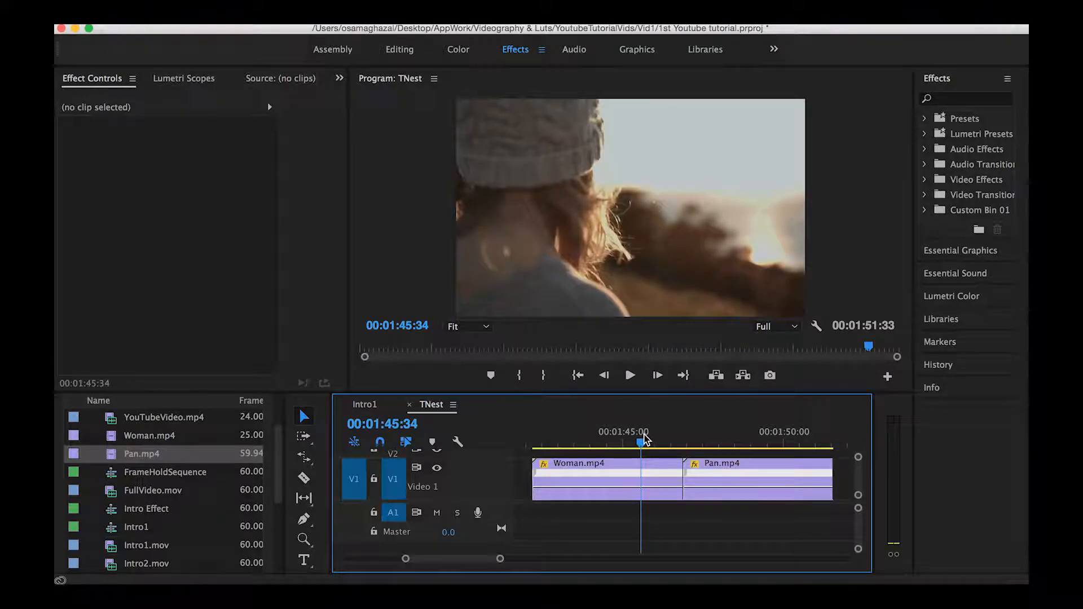
{"action": "mouse_move", "coordinate": [655, 492]}
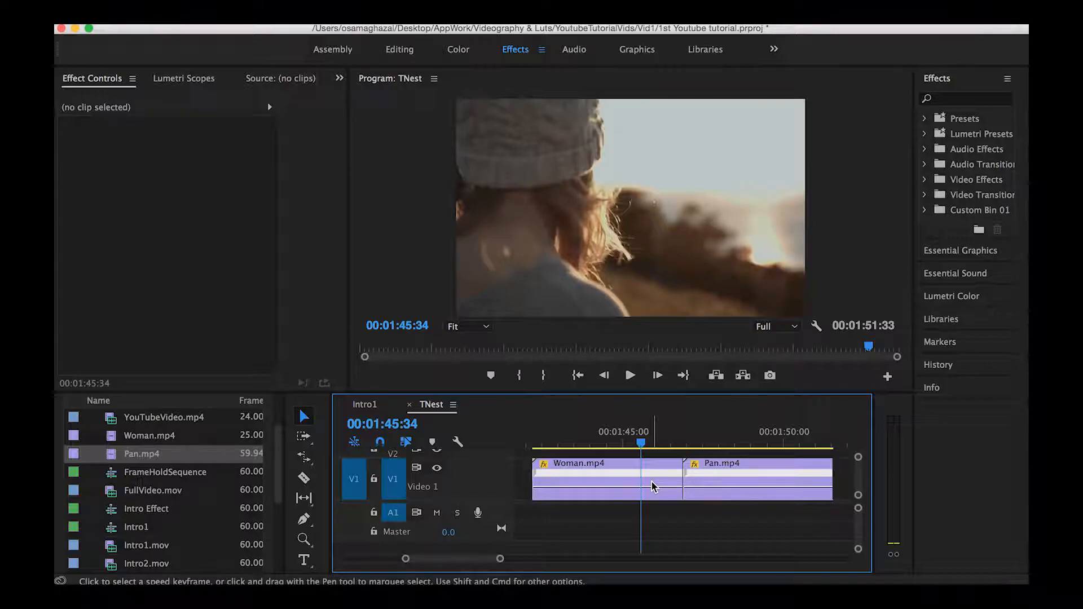
{"action": "mouse_move", "coordinate": [650, 487]}
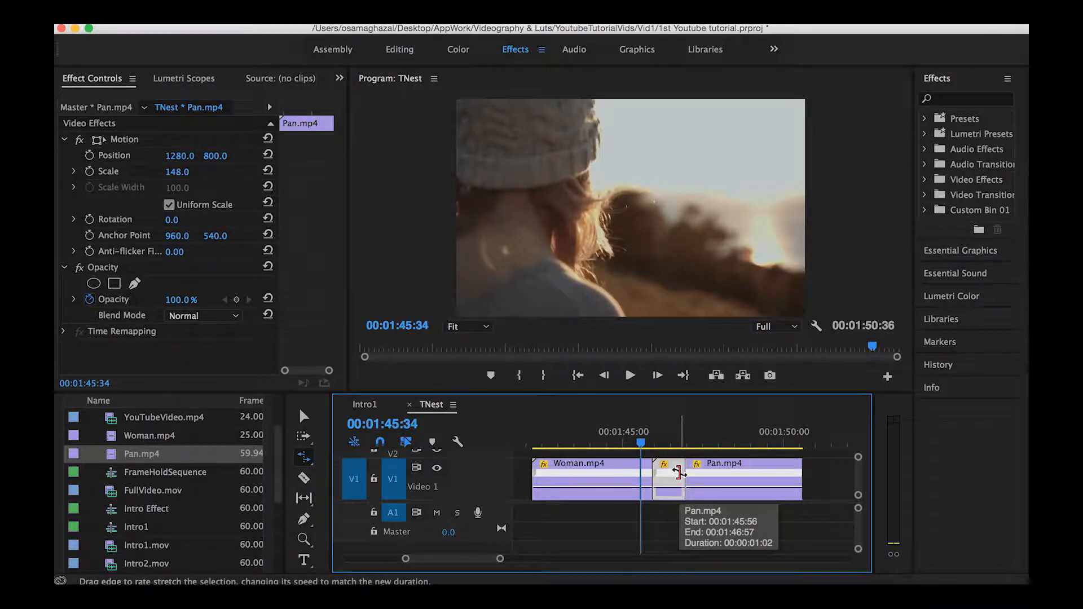
Step: Rate-stretch the short Pan.mp4 piece shorter so it plays faster, then preview it
{"action": "left_click_drag", "start_coordinate": [681, 472], "coordinate": [663, 473]}
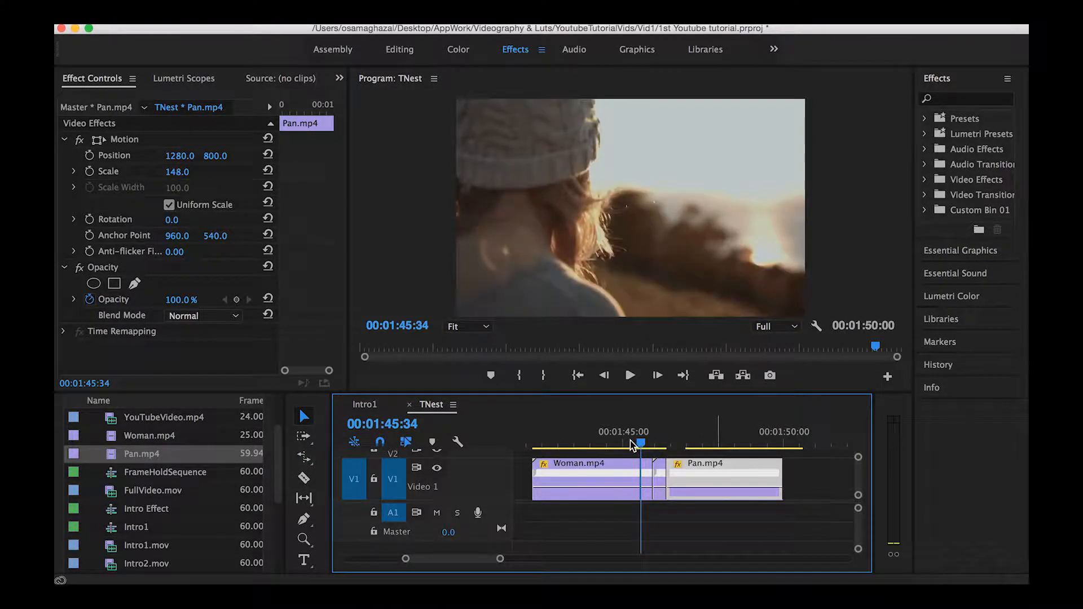
{"action": "left_click", "coordinate": [629, 374]}
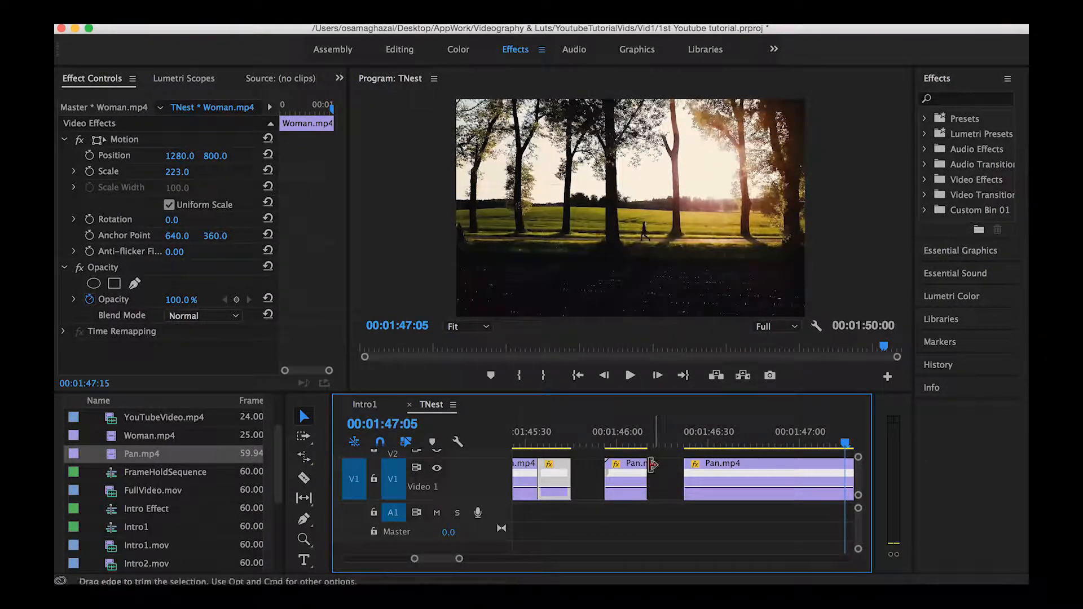
{"action": "left_click", "coordinate": [628, 462]}
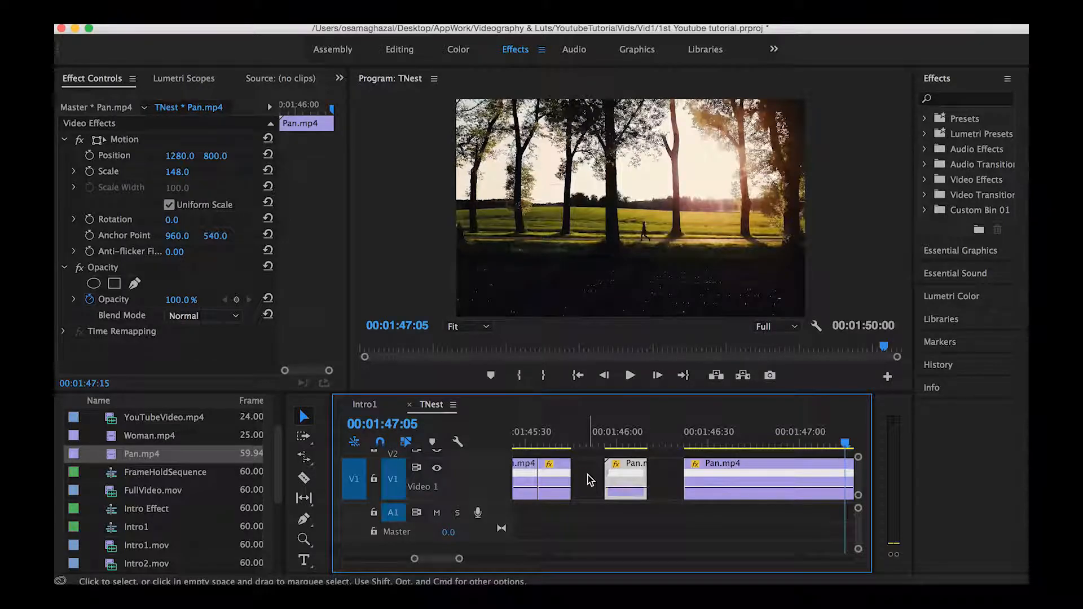
{"action": "left_click", "coordinate": [588, 479]}
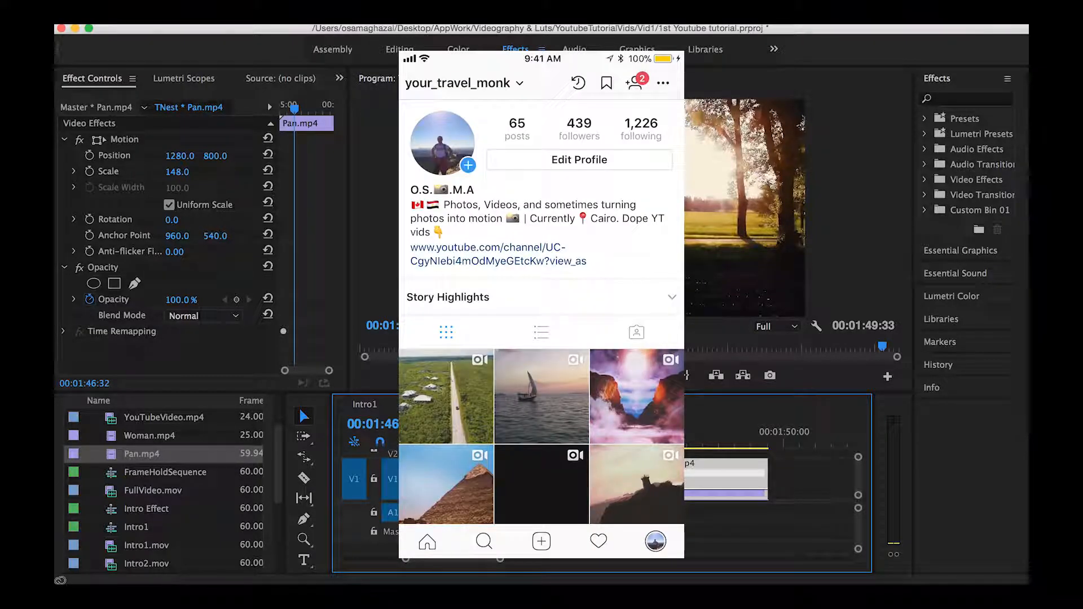
{"action": "scroll", "scroll_direction": "down", "scroll_amount": 3}
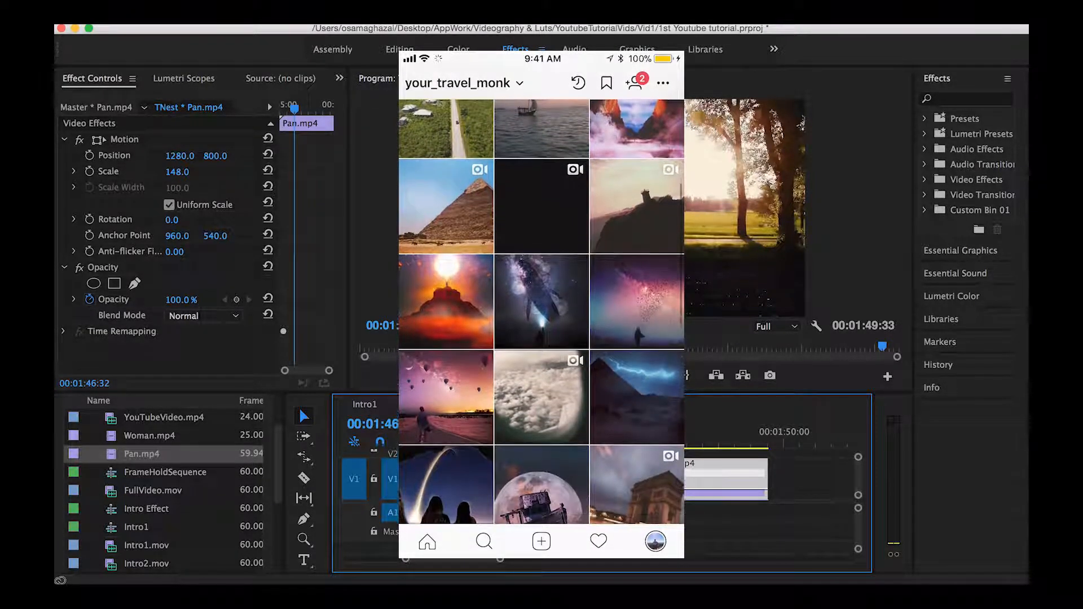